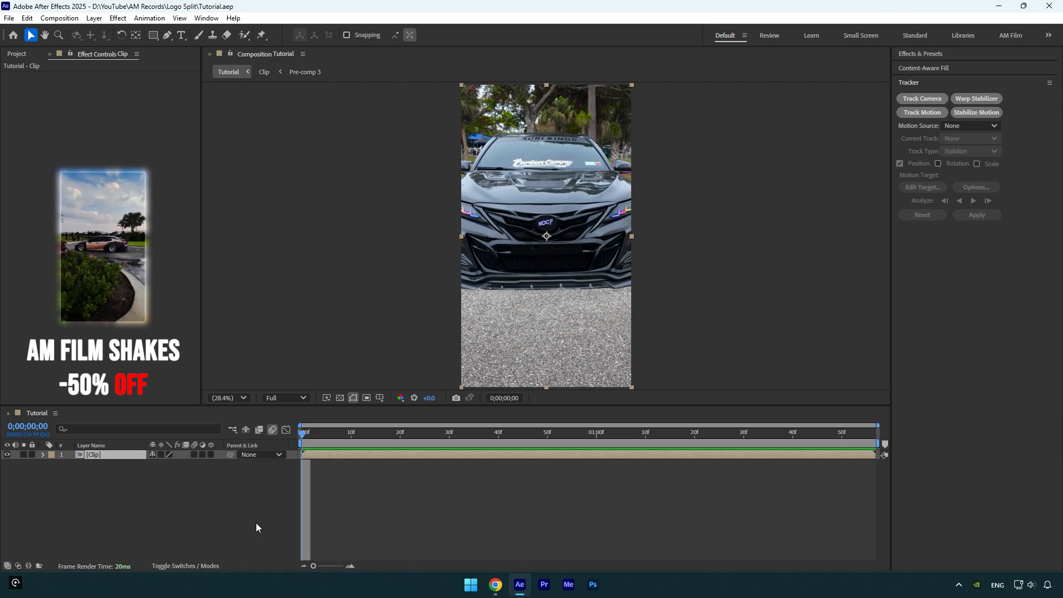
# - Duplicate the car clip layer with Ctrl+D so the top copy can become Logo
pyautogui.press('ctrl+d')
pyautogui.write('Logo')
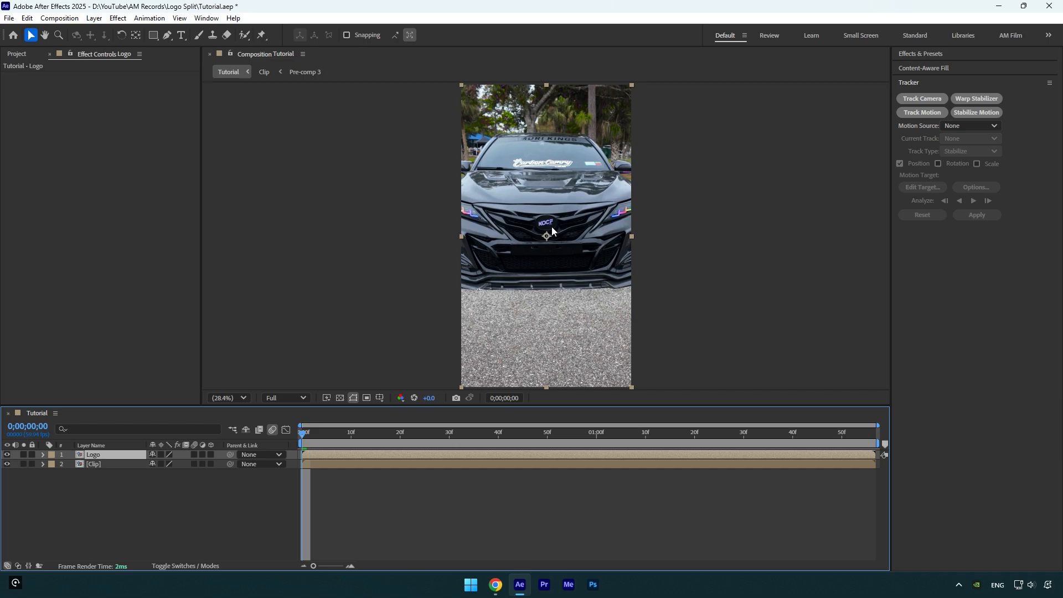
pyautogui.moveTo(490, 234)
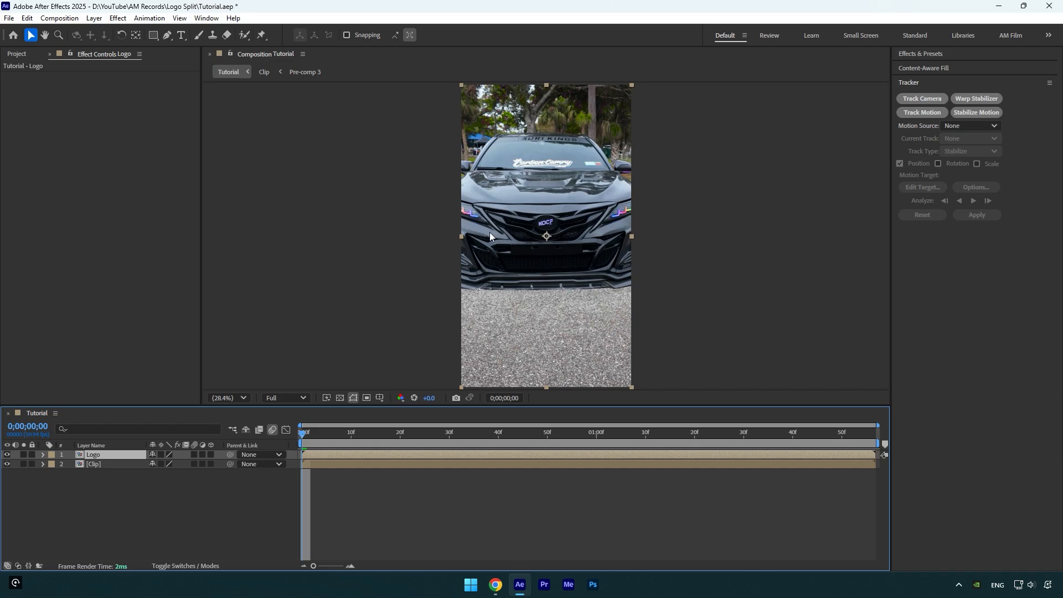
# - Roto Brush the grille emblem on the Logo layer and freeze the propagated matte
pyautogui.click(242, 34)
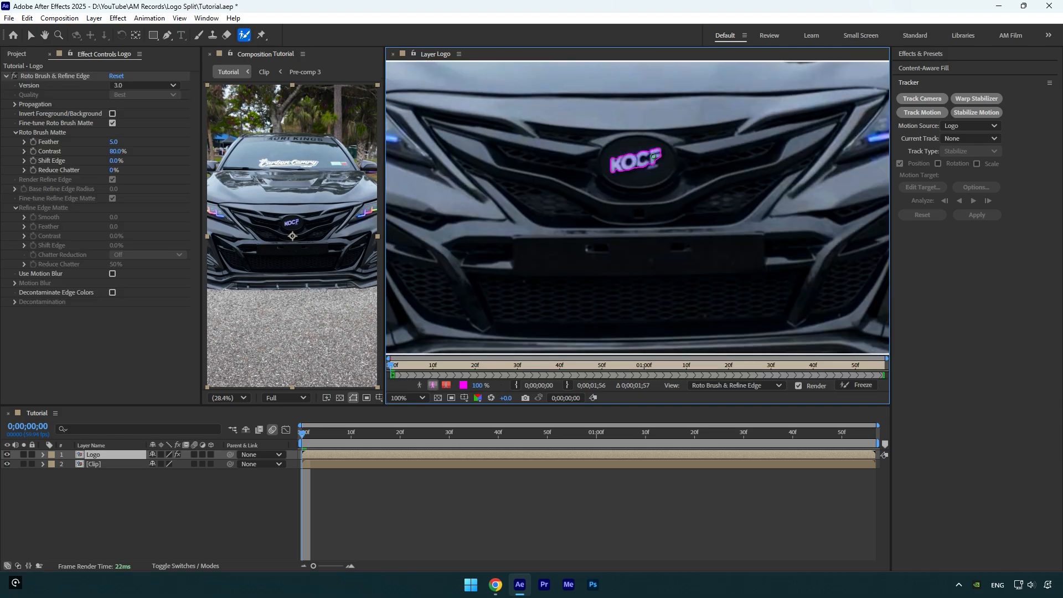
pyautogui.click(862, 385)
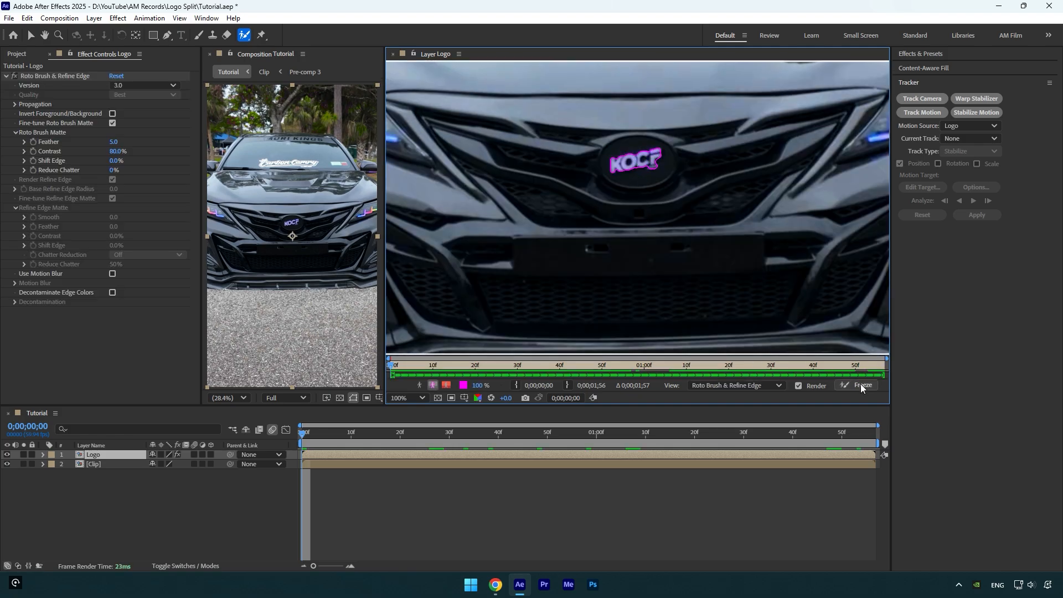
pyautogui.click(864, 385)
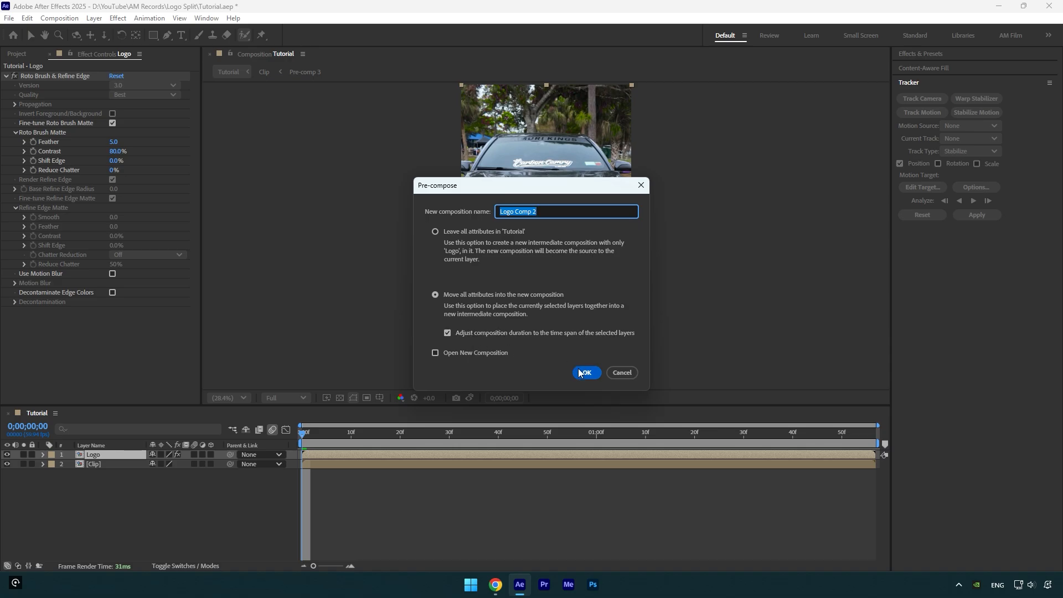
# - Confirm pre-composing the Logo layer into Logo Comp 2 with all attributes moved
pyautogui.click(585, 372)
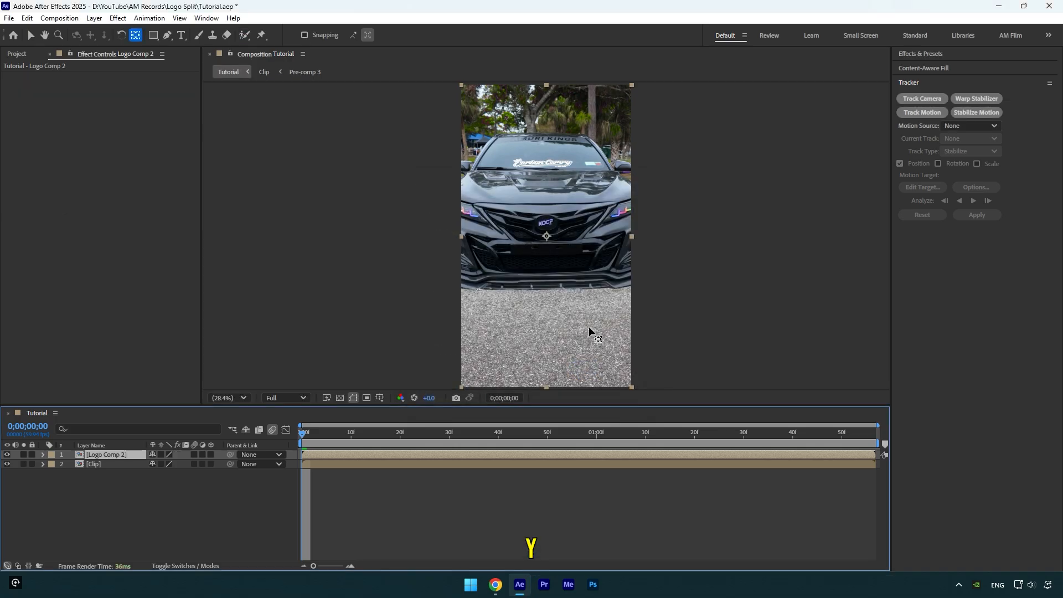
# - Center Logo Comp 2's anchor point on the emblem and enable its 3D Layer switch
pyautogui.doubleClick(105, 454)
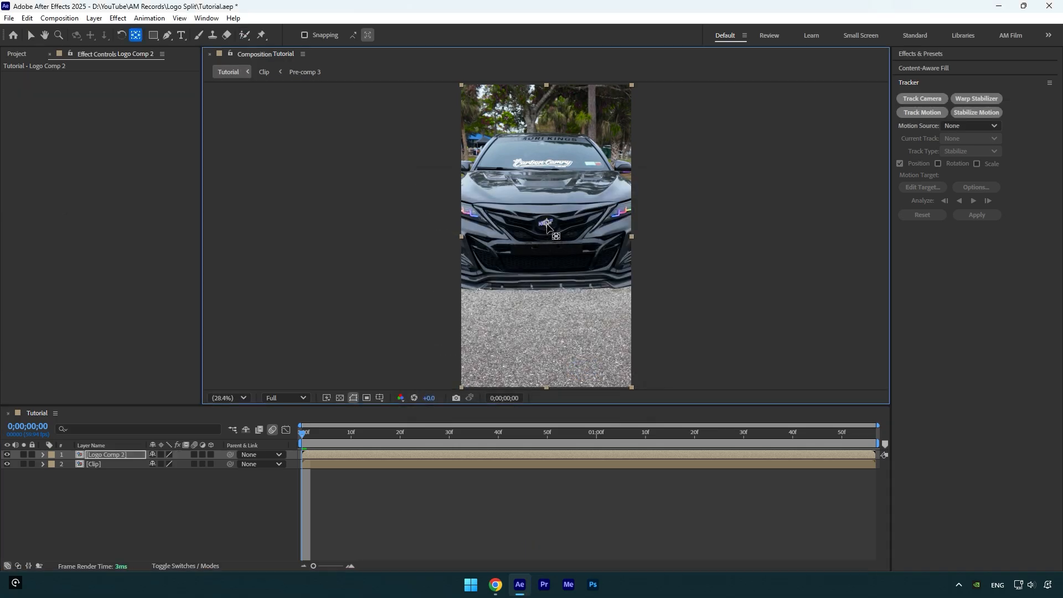
pyautogui.click(31, 34)
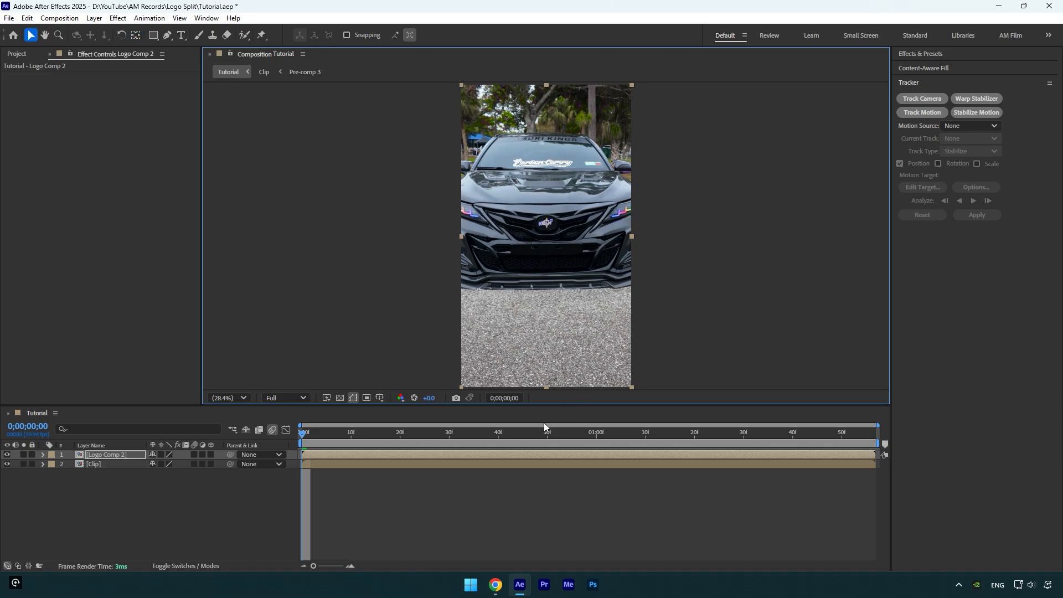
pyautogui.click(210, 454)
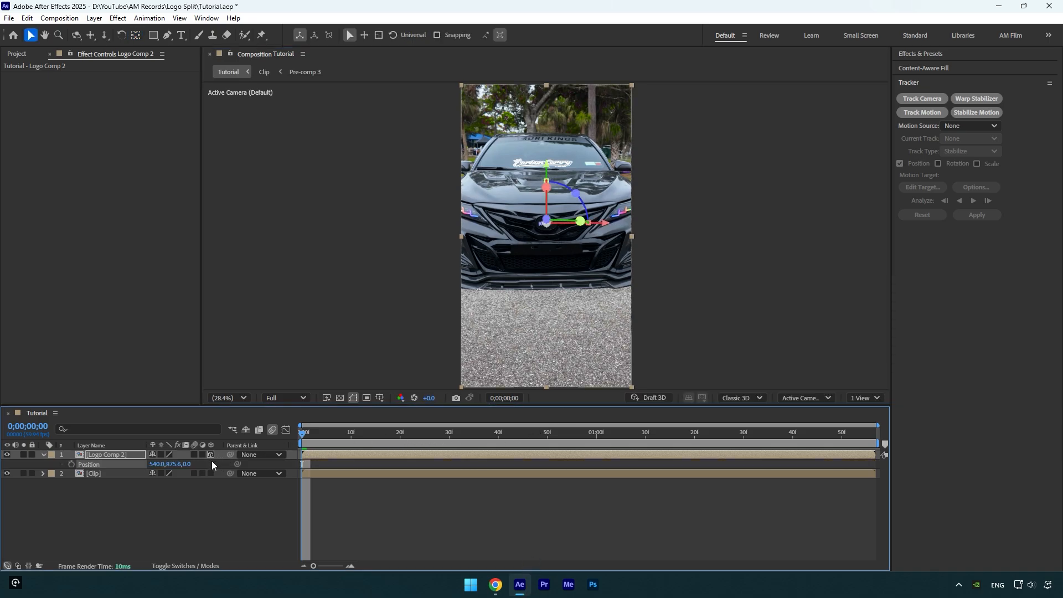
# - Add Position and Y Rotation keyframes at 0:00:28, then mark a later keyframe near 1:30
pyautogui.click(399, 432)
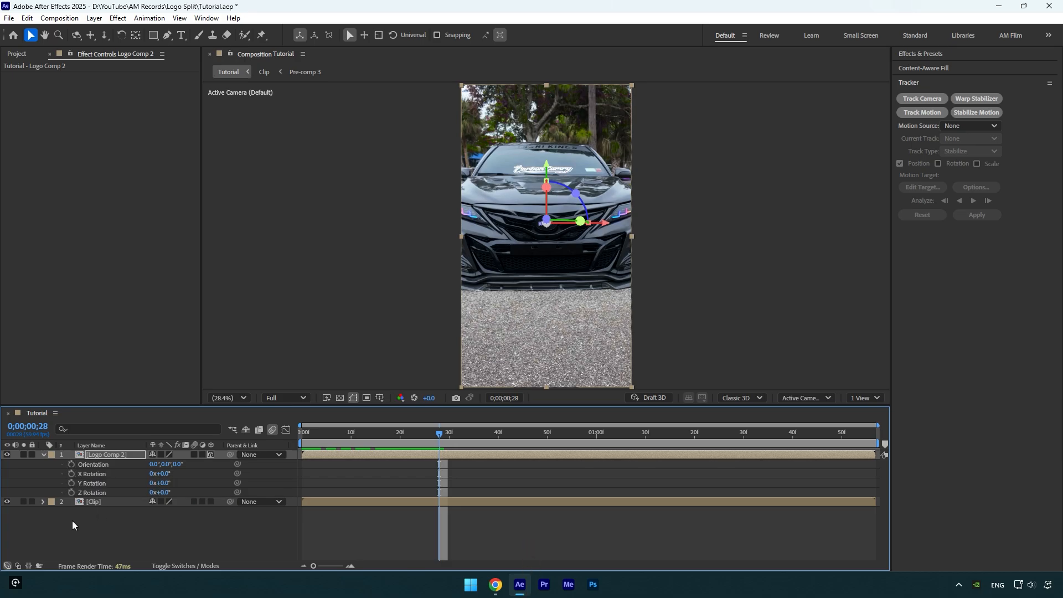
pyautogui.click(99, 483)
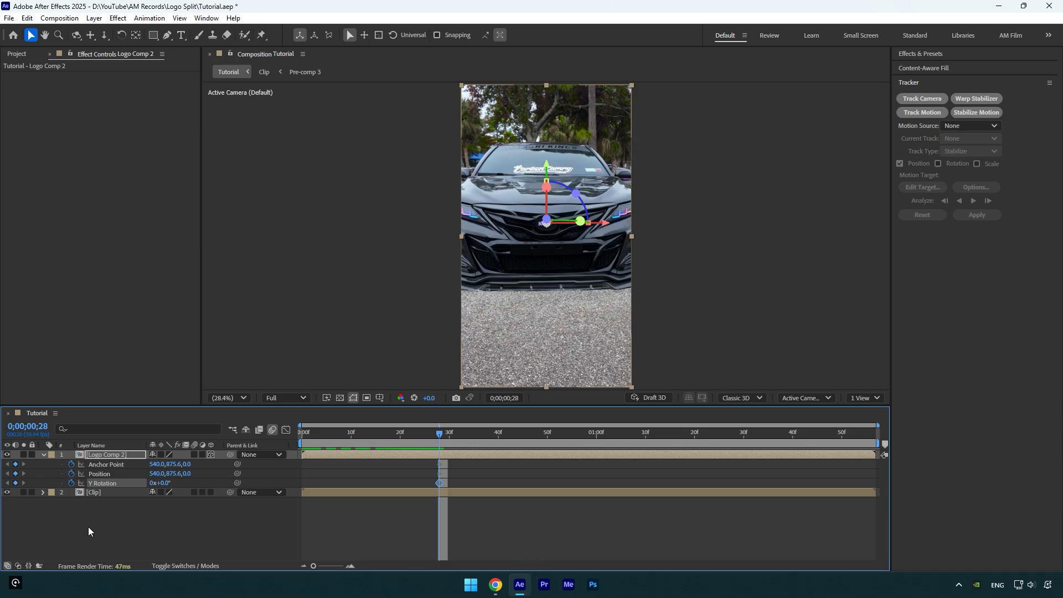
pyautogui.click(704, 433)
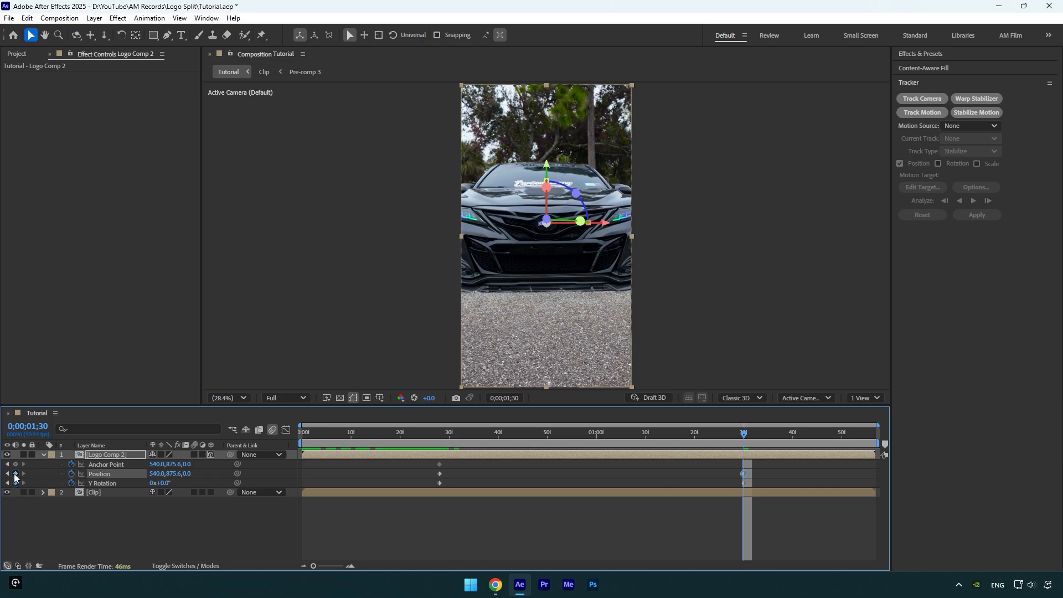
# - Raise Position at 0:56, set Y Rotation to 1x at 1:30, and Easy Ease the keyframes
pyautogui.click(582, 432)
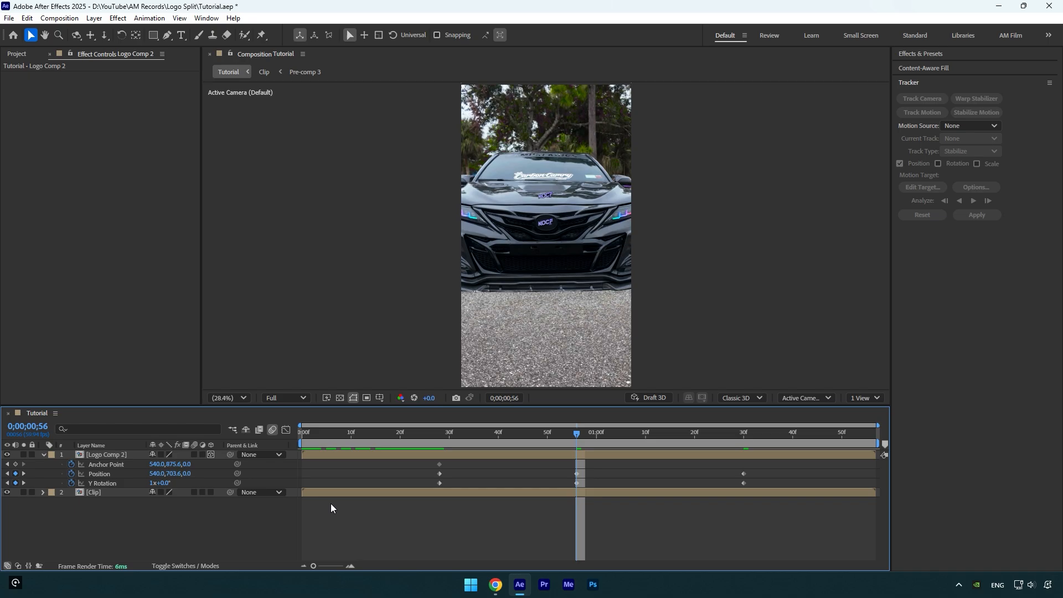
pyautogui.click(106, 454)
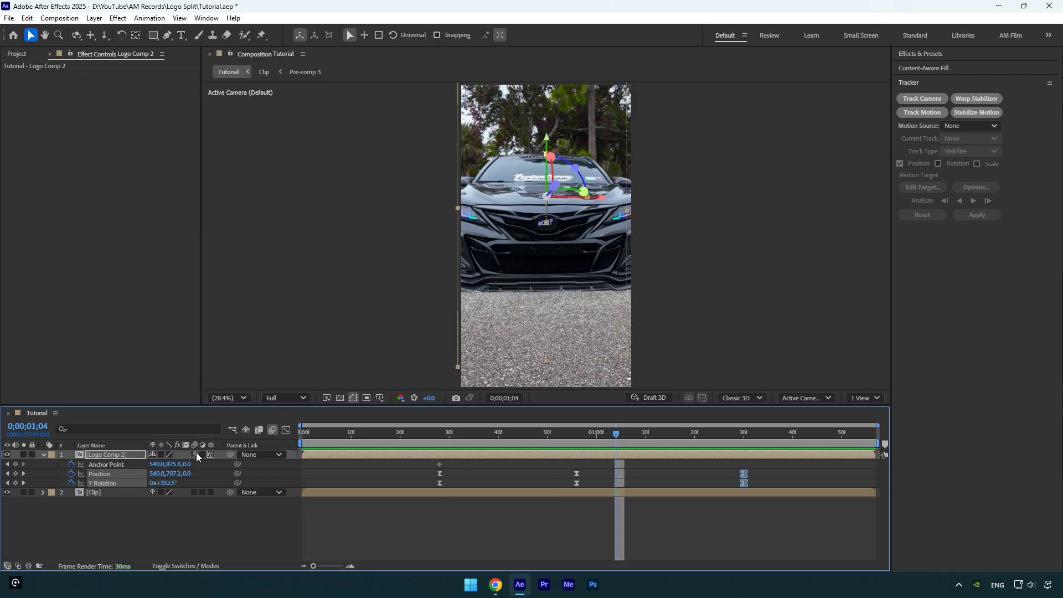
pyautogui.click(364, 433)
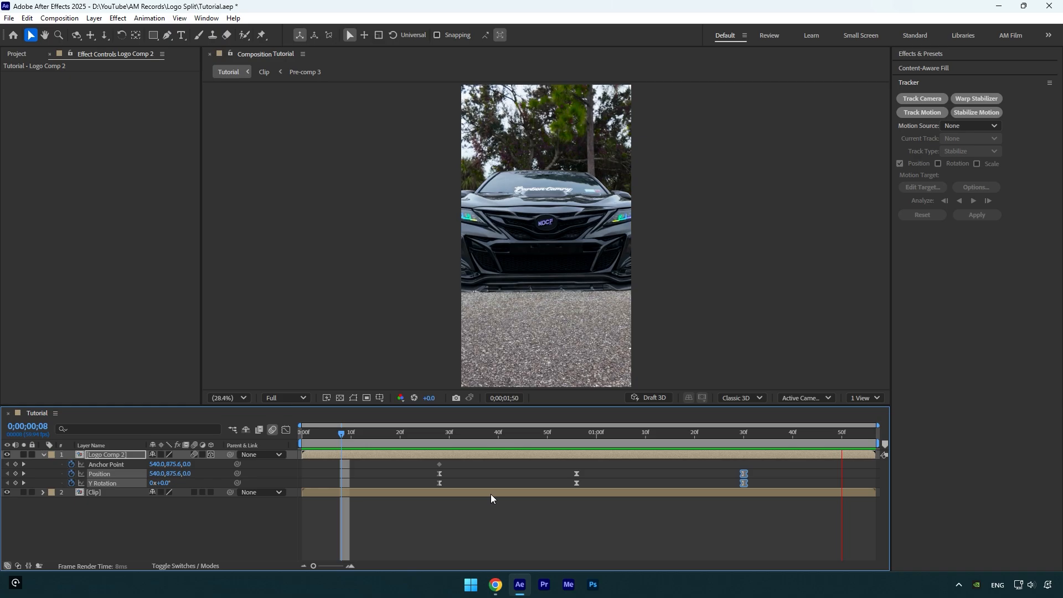
pyautogui.click(439, 432)
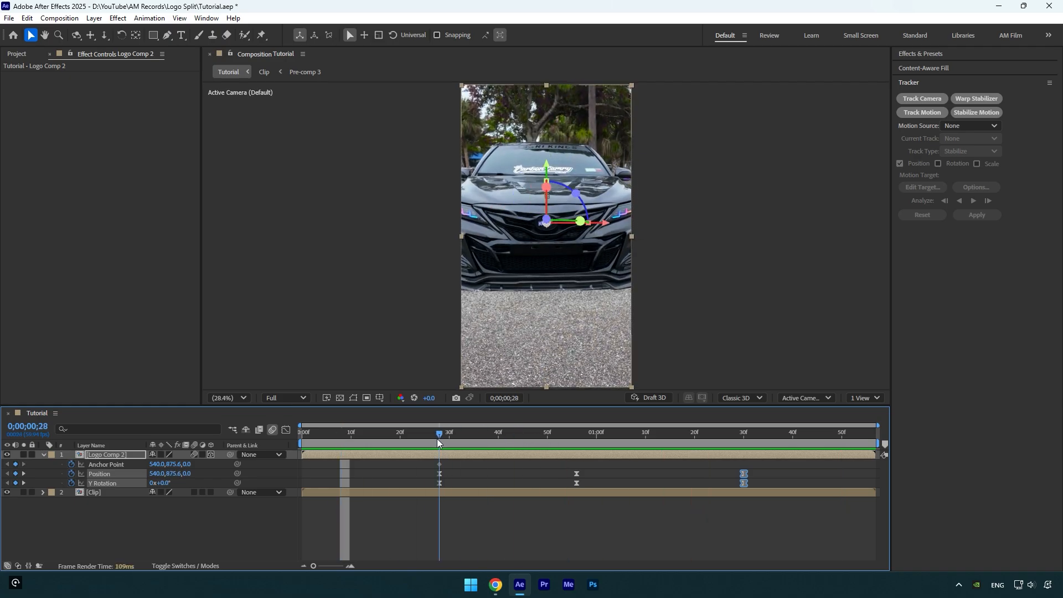
pyautogui.click(449, 432)
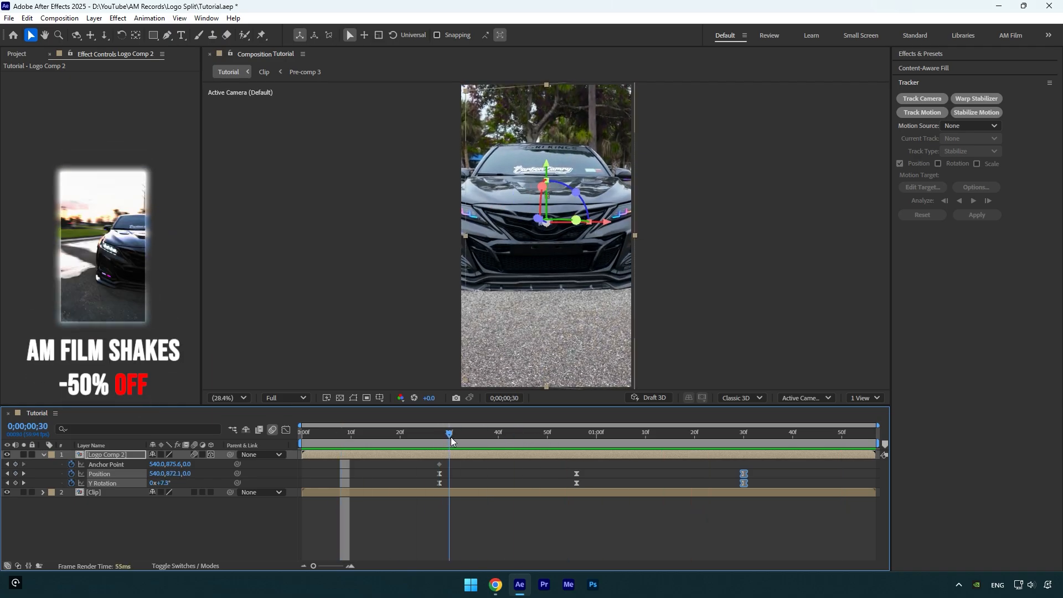